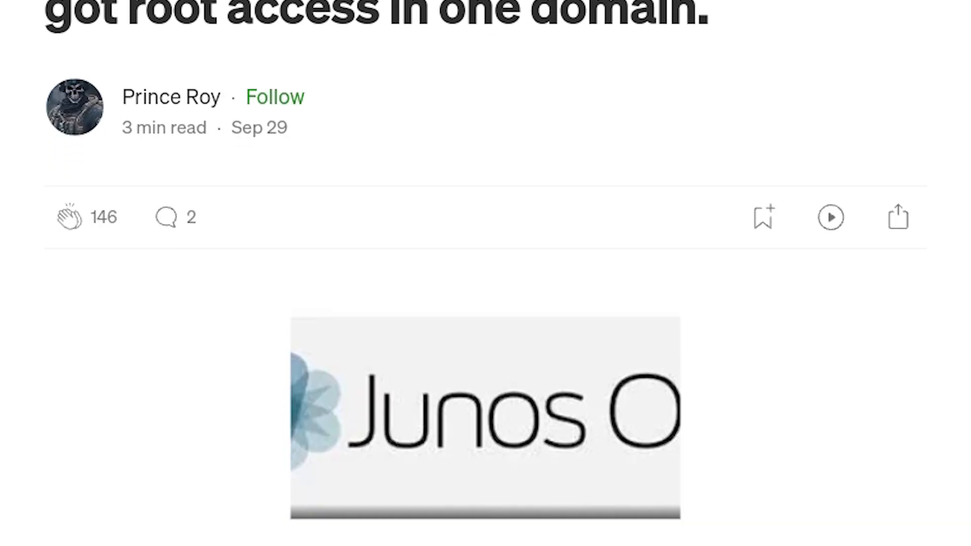
# Step: Scroll through the Medium article on the Juniper CVE-2023-36845 root exploit
pyautogui.scroll(-3)
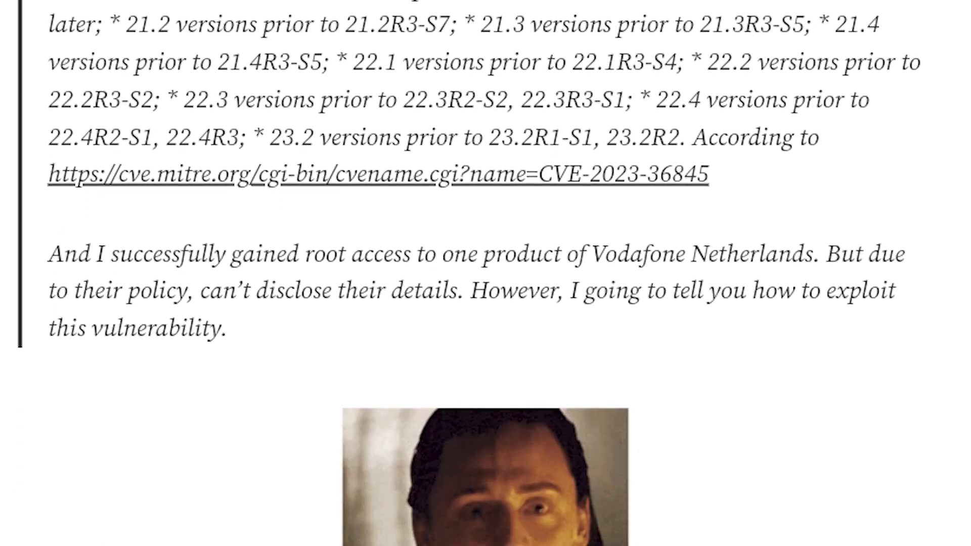
pyautogui.scroll(-3)
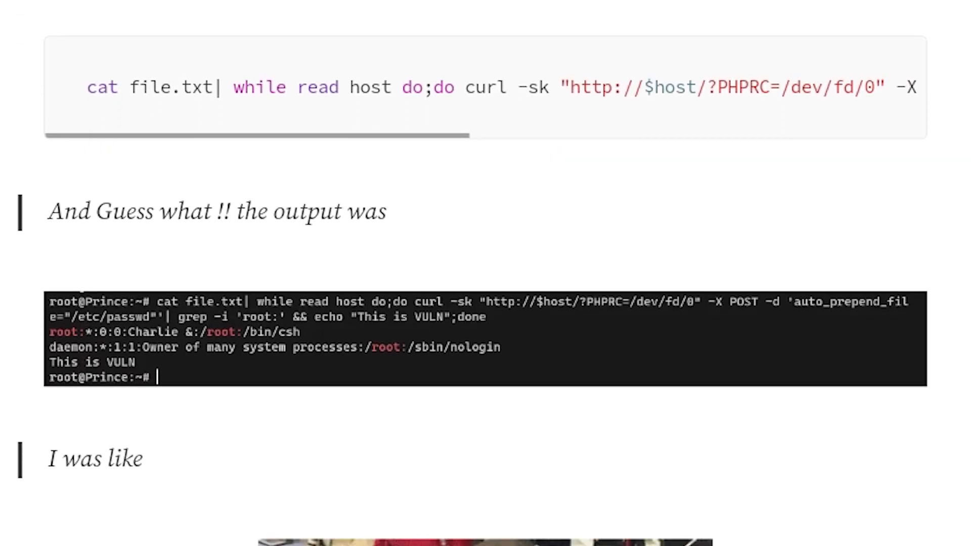
pyautogui.scroll(-3)
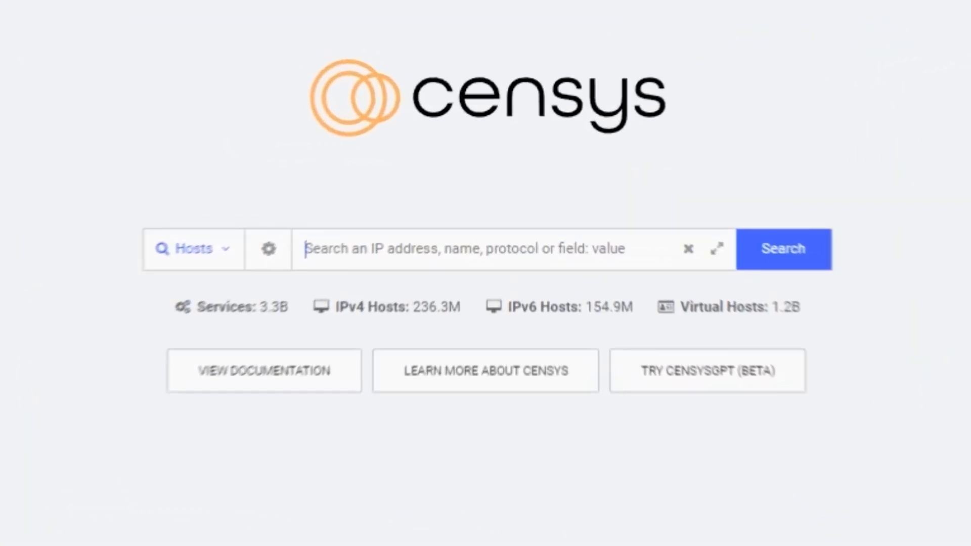
# Step: Search Censys for "Juniper Web Device Manager", returning 11,584 Junos hosts, zoomed to 175%
pyautogui.write('"Juniper Web Device Manager"')
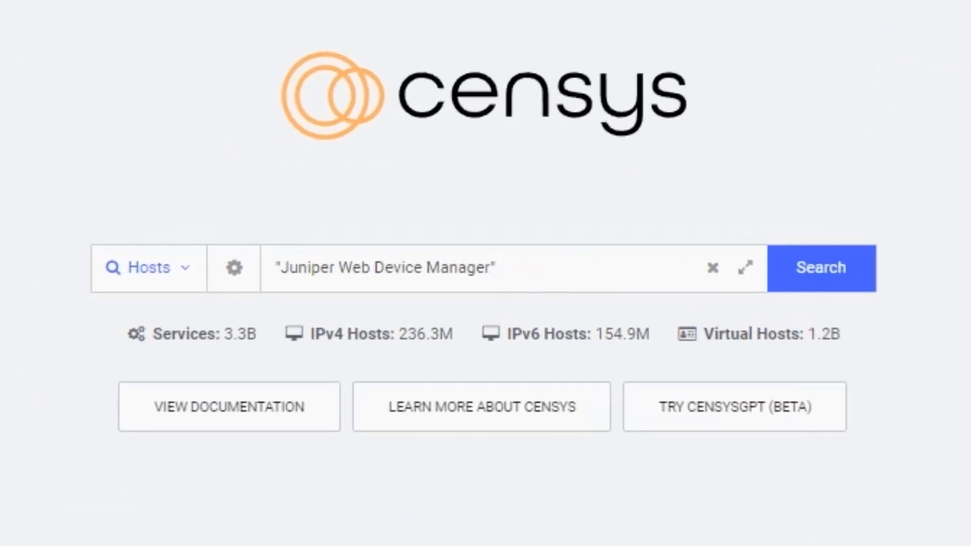
pyautogui.click(820, 267)
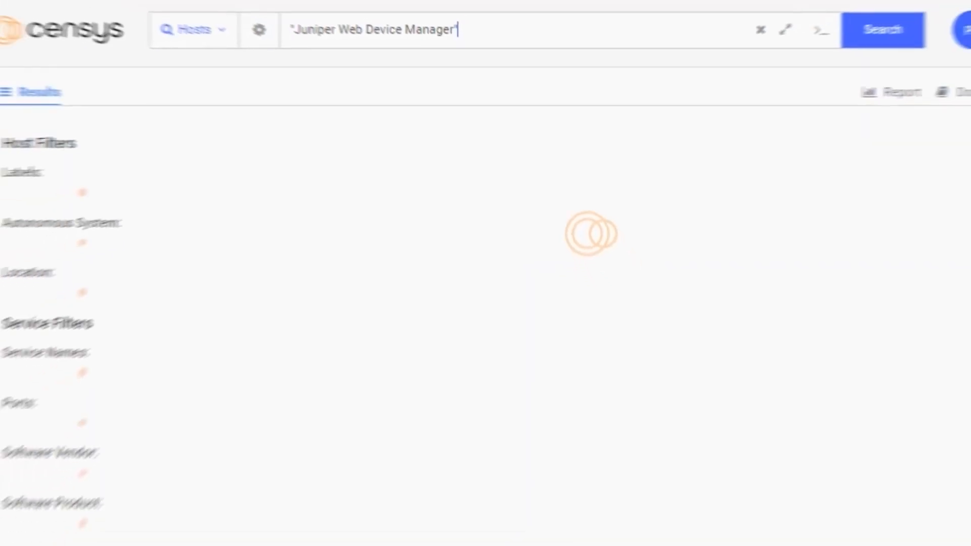
pyautogui.click(882, 30)
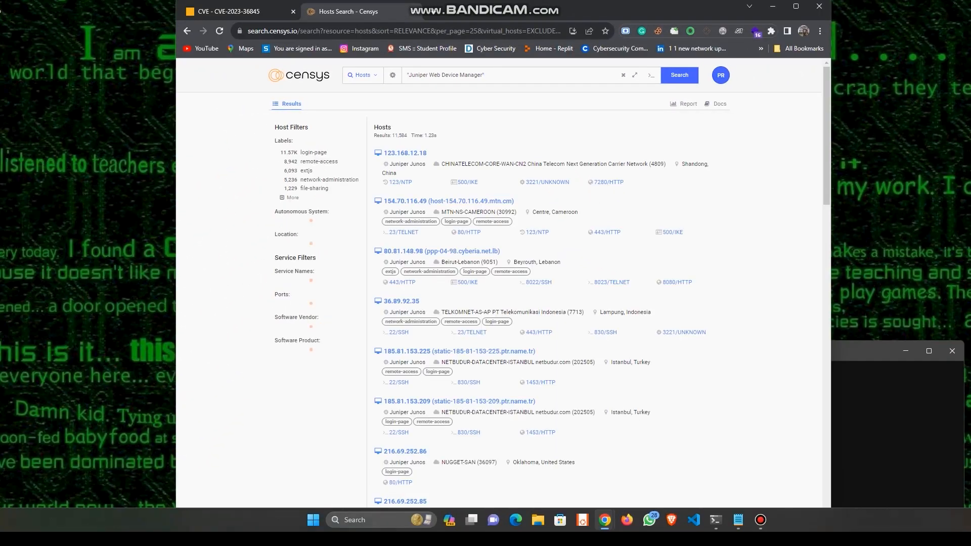
pyautogui.press('ctrl+plus')
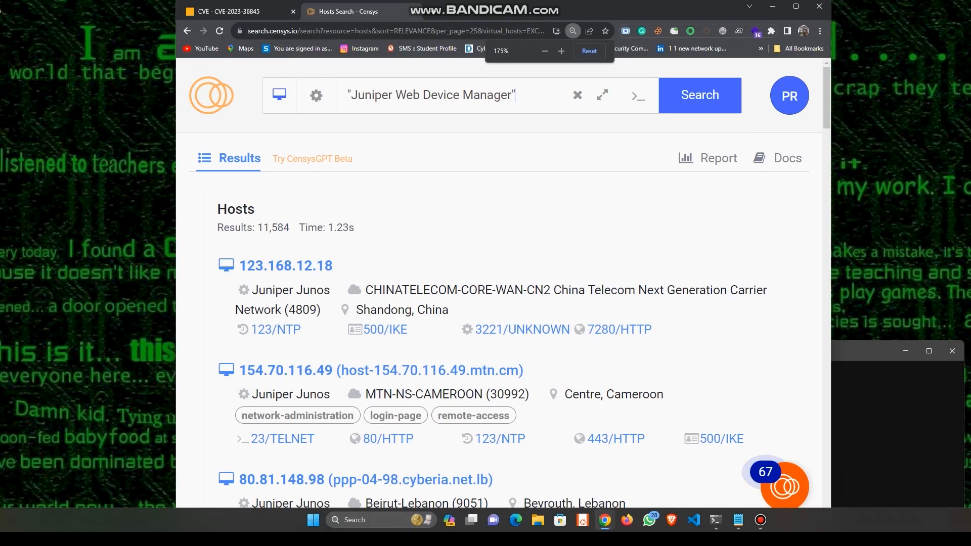
pyautogui.click(572, 31)
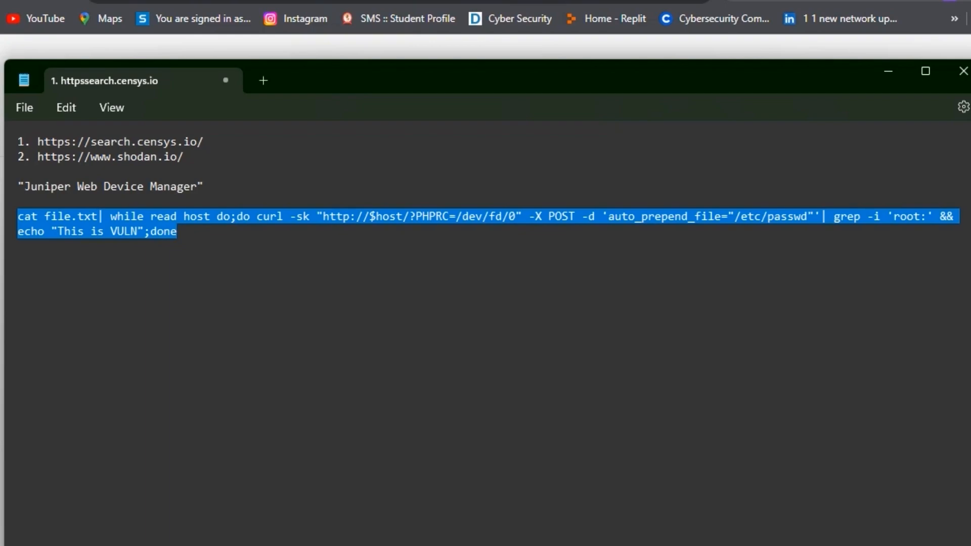
# Step: Run the Notepad curl loop in the terminal, printing root passwd lines and "This is VULN"
pyautogui.click(176, 230)
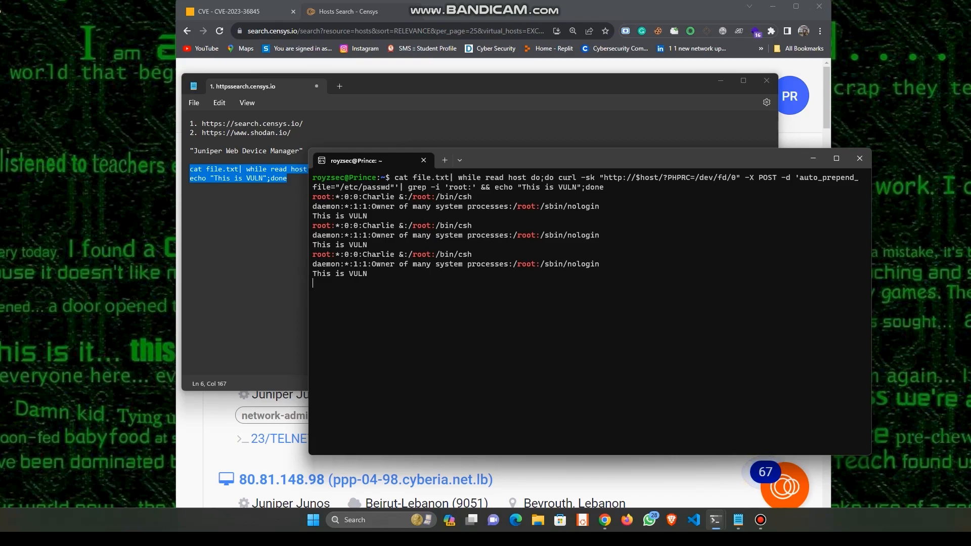
# Step: Stop the curl exploit loop with Ctrl+C and move the terminal window aside
pyautogui.press('ctrl+c')
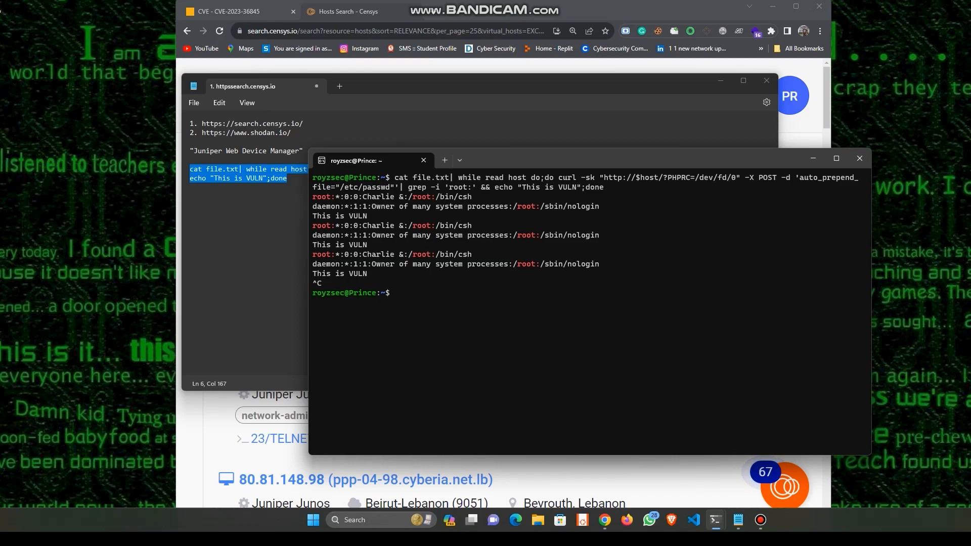
pyautogui.moveTo(356, 160); pyautogui.dragTo(286, 143)
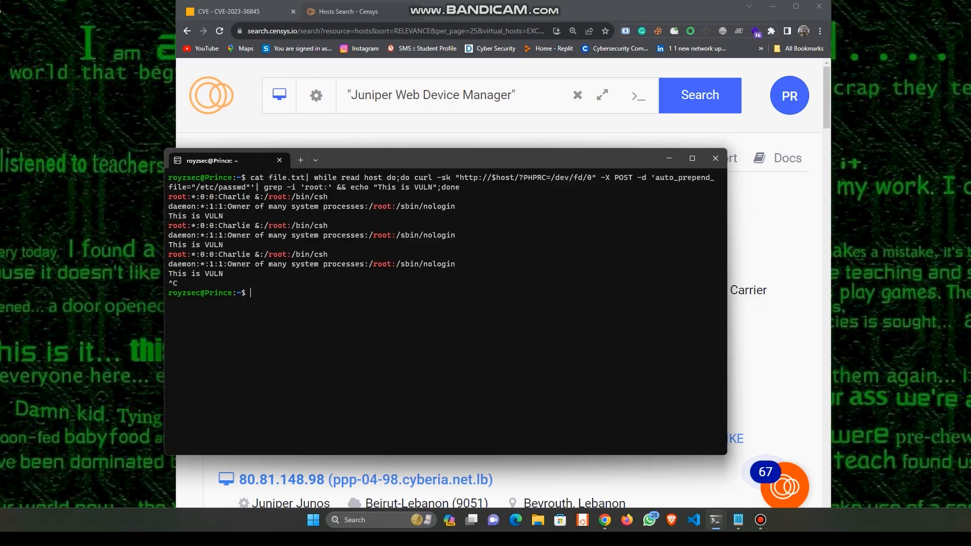
pyautogui.moveTo(226, 160); pyautogui.dragTo(120, 179)
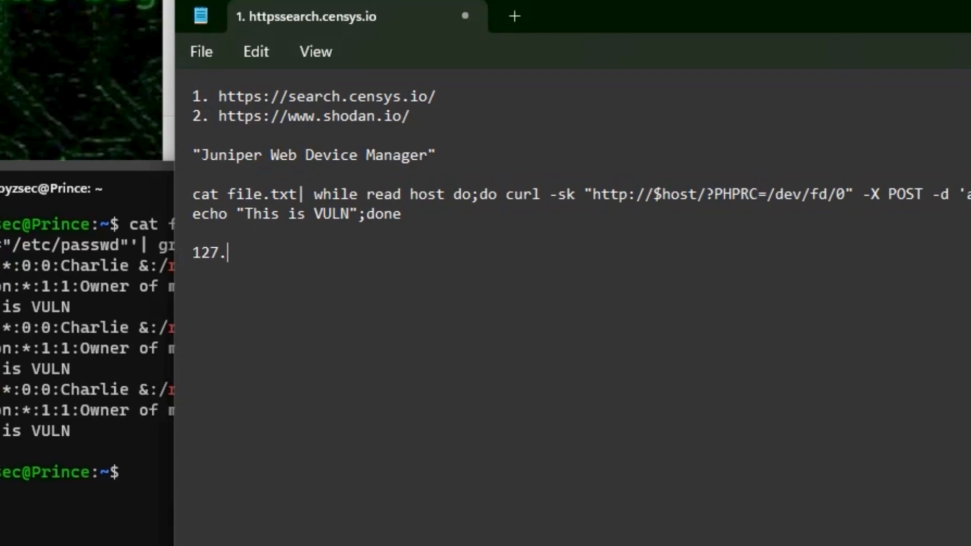
# Step: Add the example host line "127.0.0.1(example.com)" below the curl command in the notes
pyautogui.write('0.01')
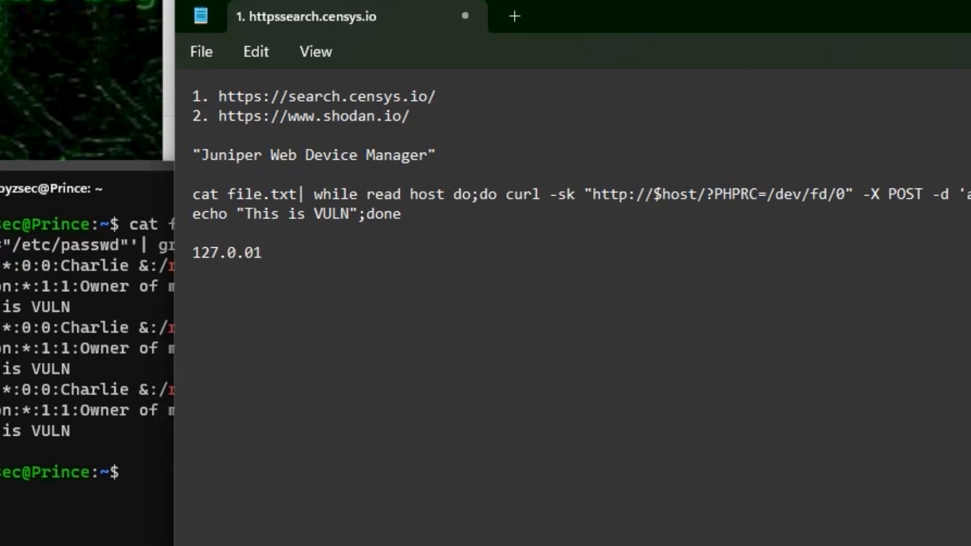
pyautogui.press('Backspace')
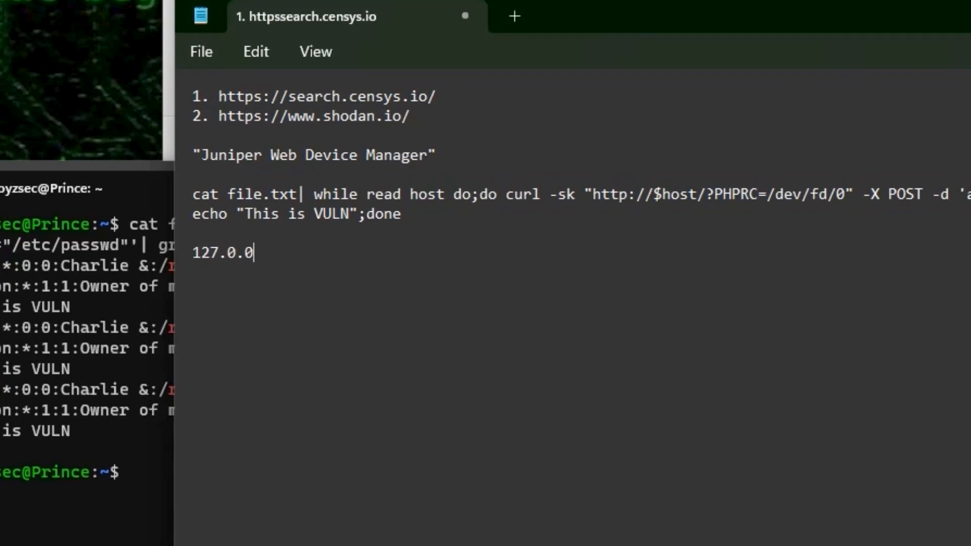
pyautogui.write('.1(')
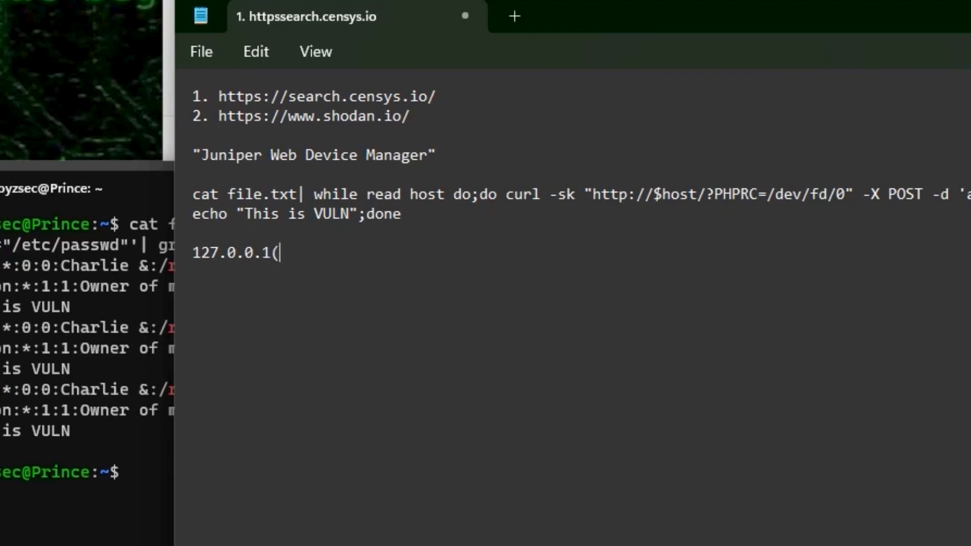
pyautogui.write('ex')
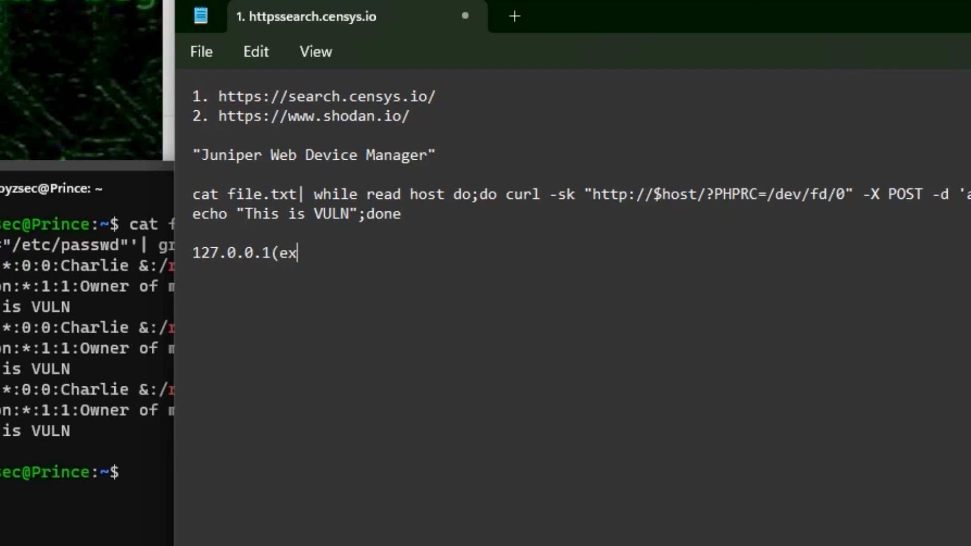
pyautogui.write('ample/')
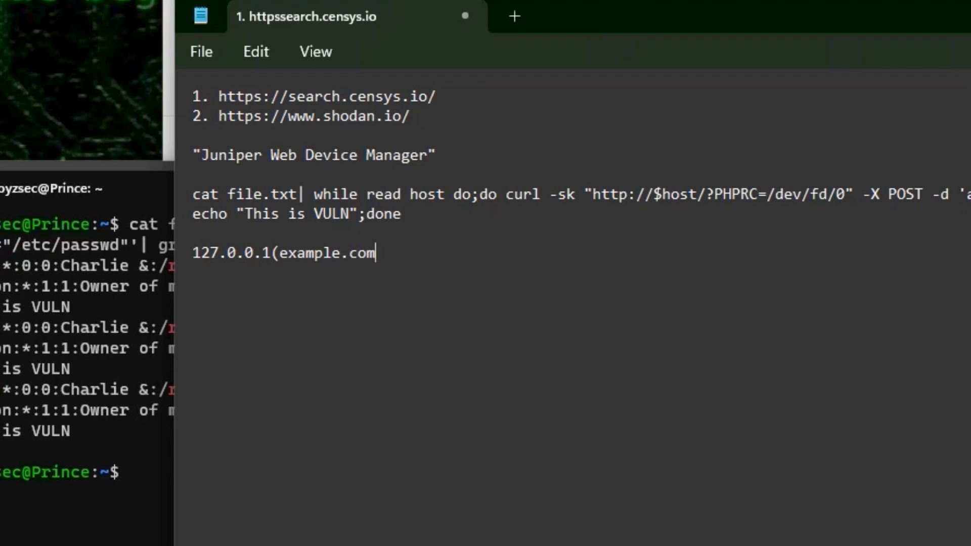
pyautogui.write(')')
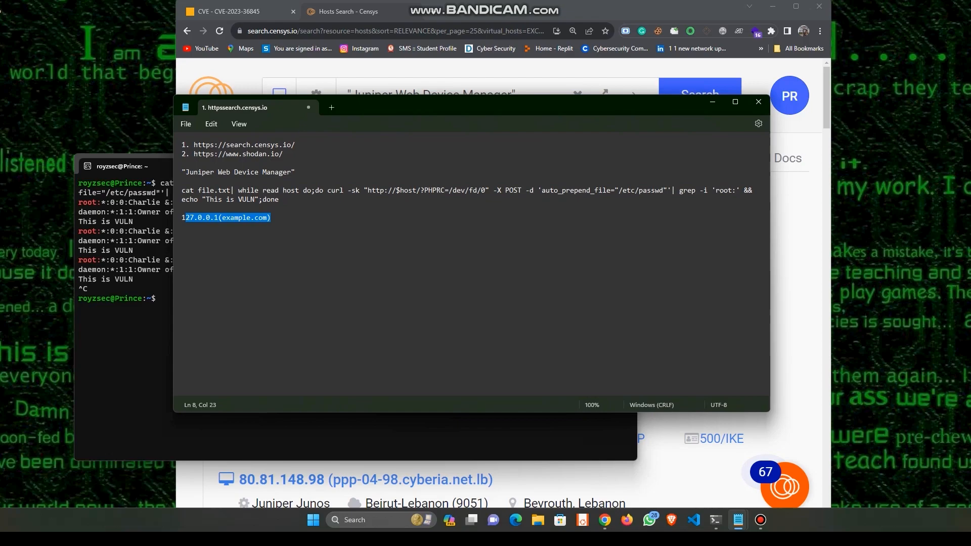
pyautogui.click(244, 218)
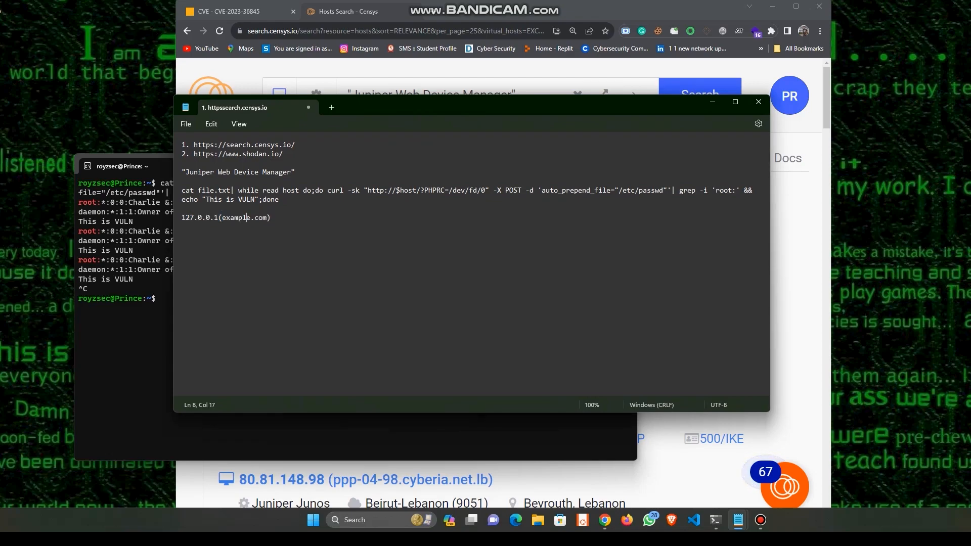